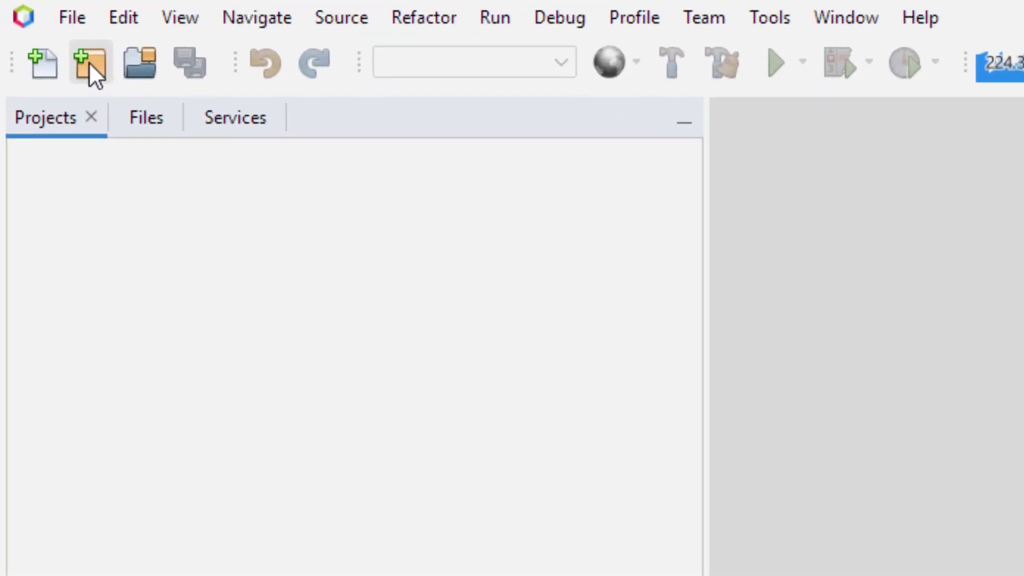
Start the New Project wizard with Java with Ant > Java Application selected.
left_click(90, 63)
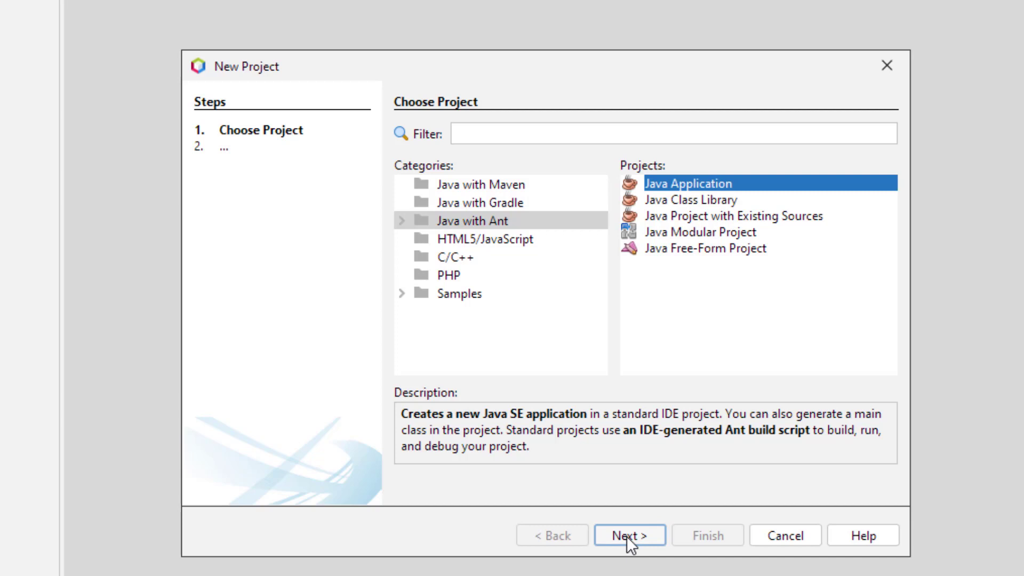
Name the project JFrameDemo1, skip the main class, and finish creating it.
left_click(629, 535)
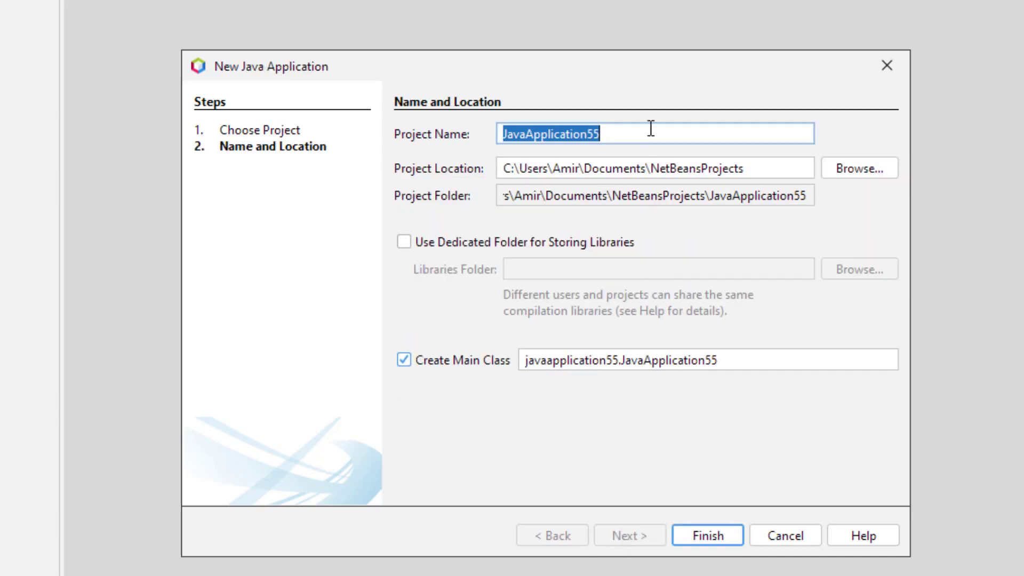
type("Jframe")
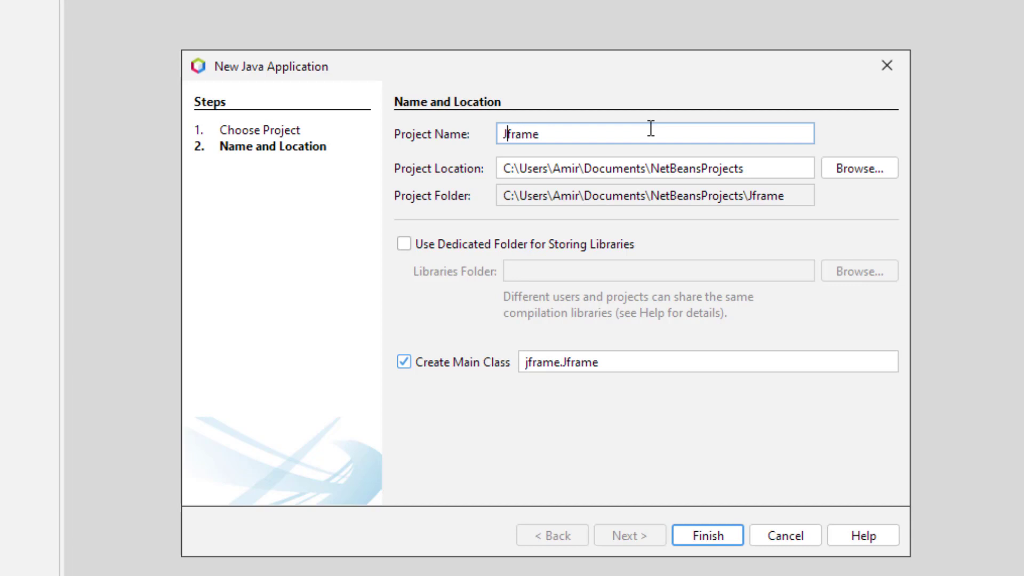
type("JFrameDemo1")
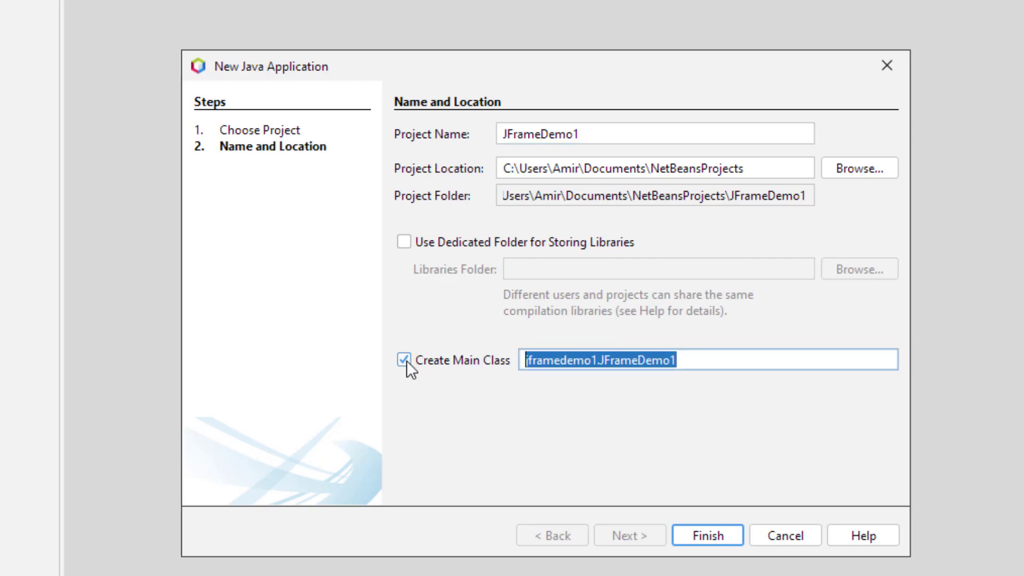
left_click(400, 360)
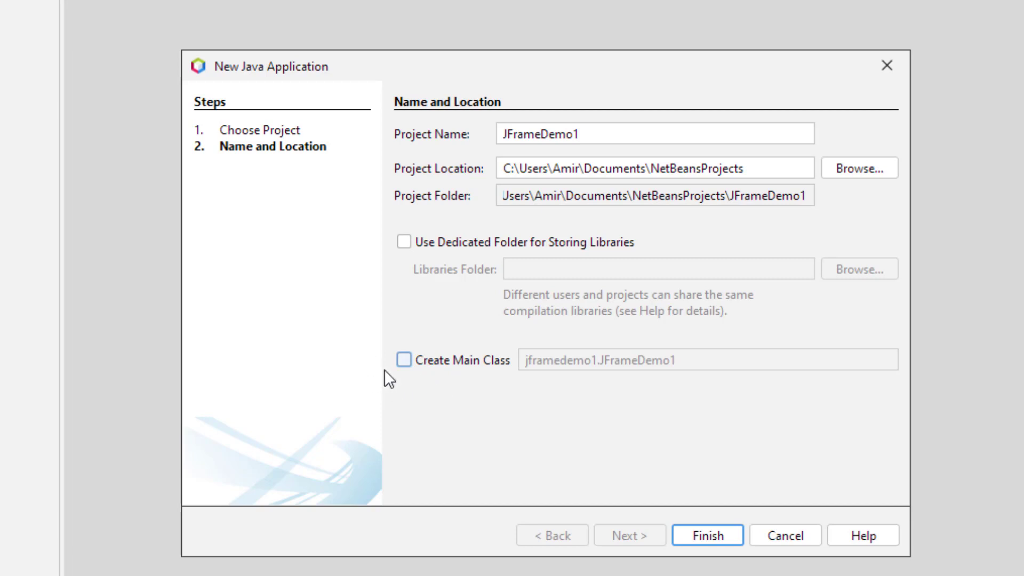
mouse_move(426, 415)
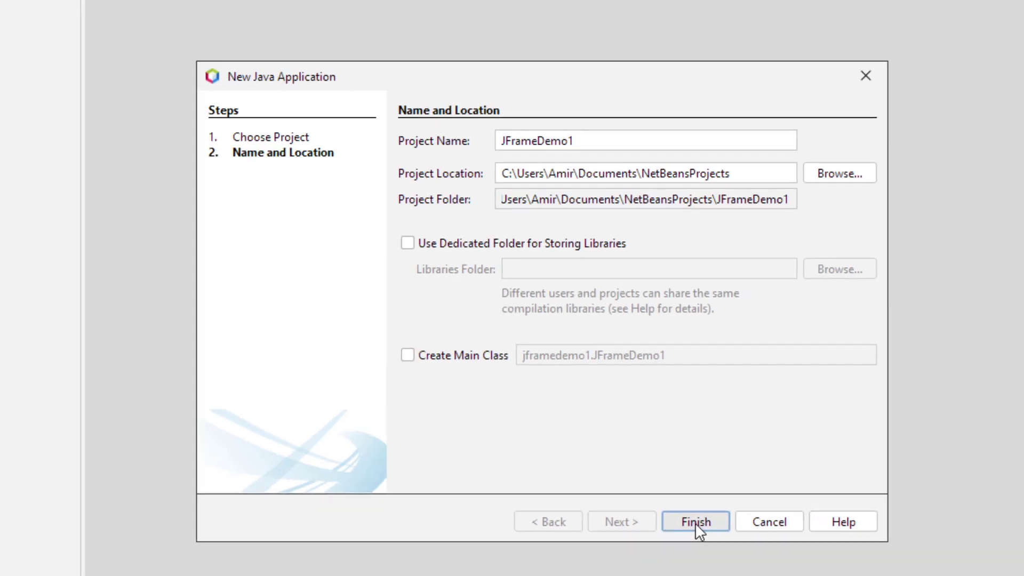
left_click(695, 522)
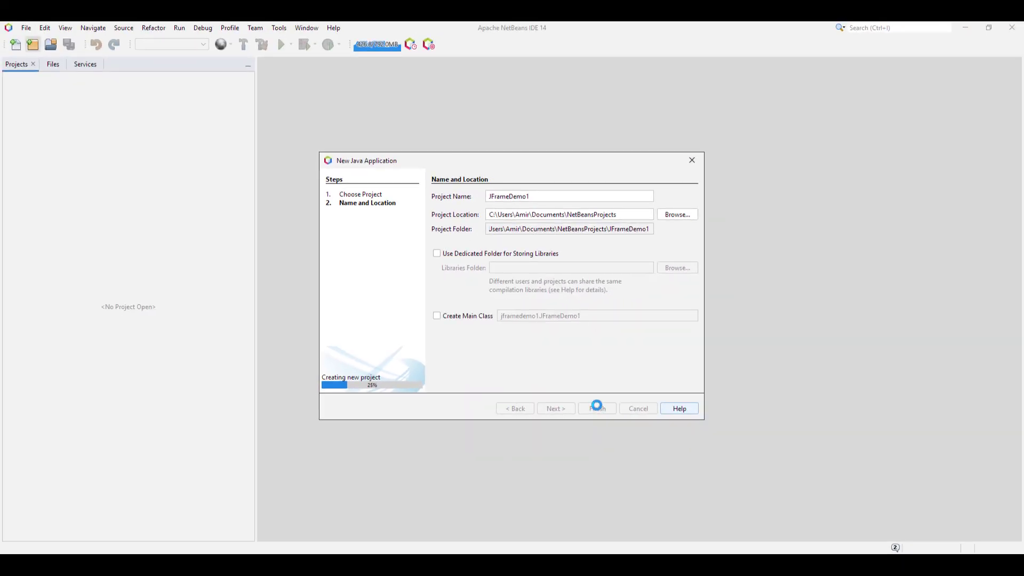
left_click(595, 409)
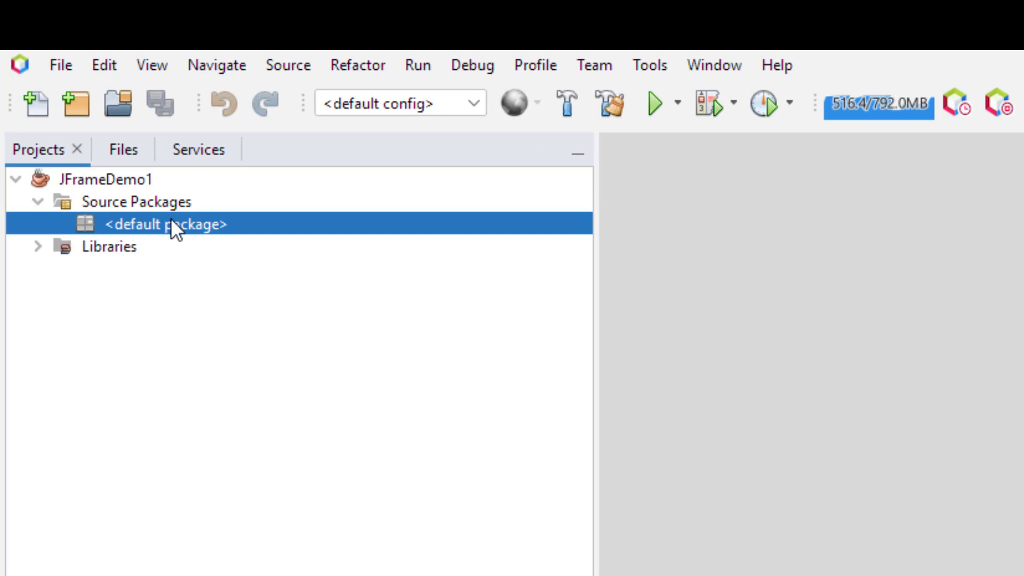
Create a Java package named jframedemo1 in the default source packages.
right_click(167, 225)
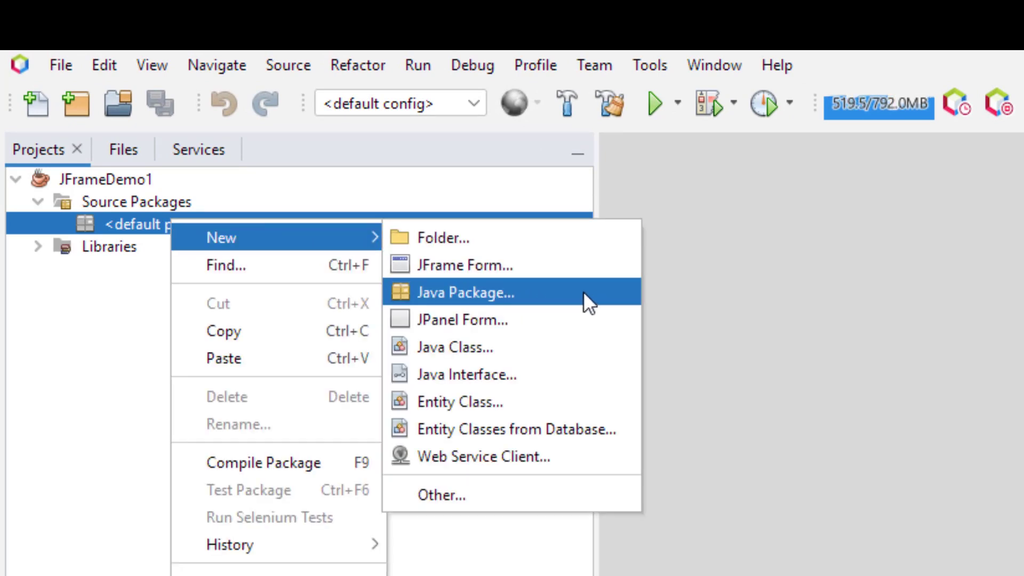
mouse_move(558, 298)
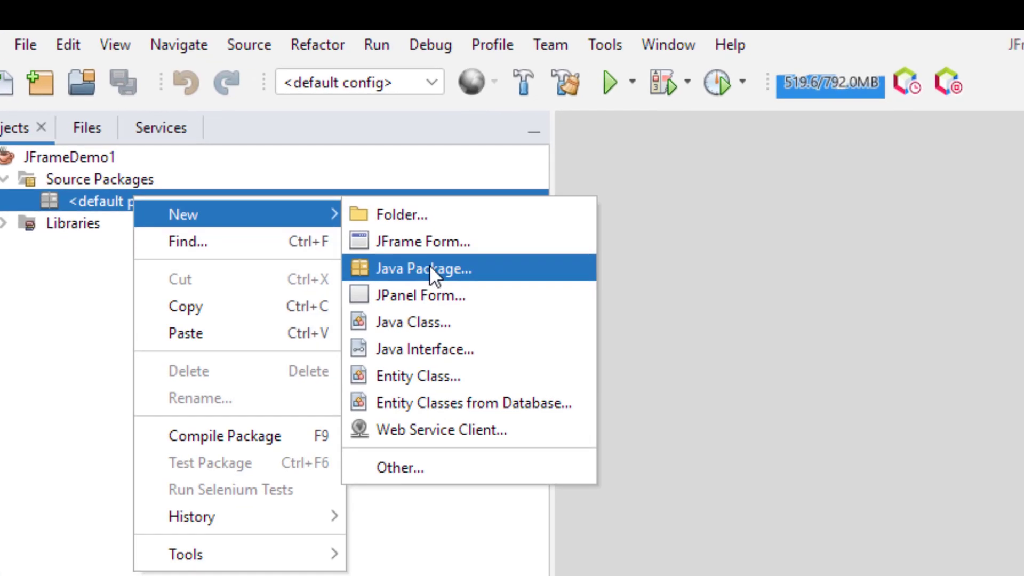
left_click(424, 269)
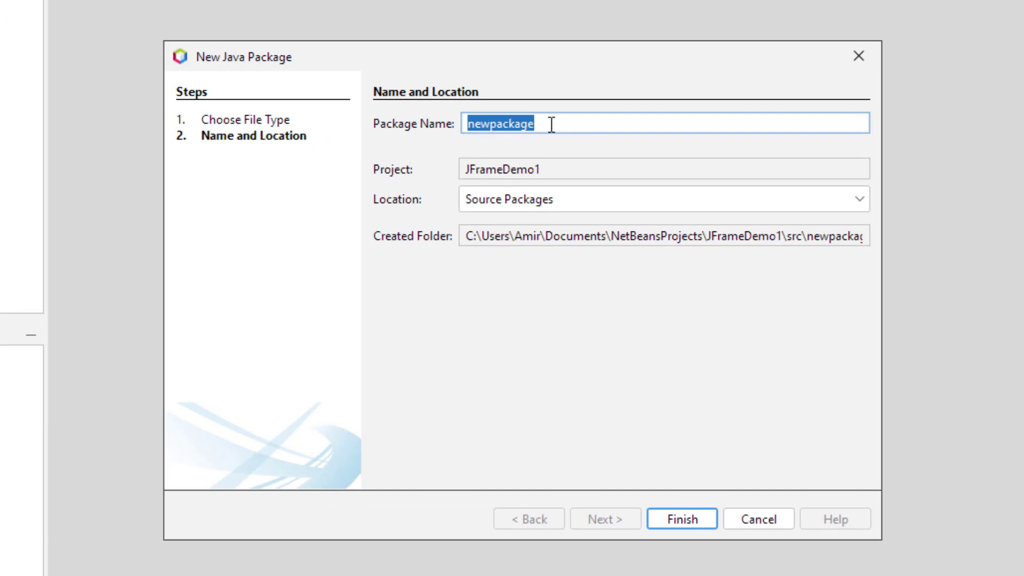
type("JFrameDemo1")
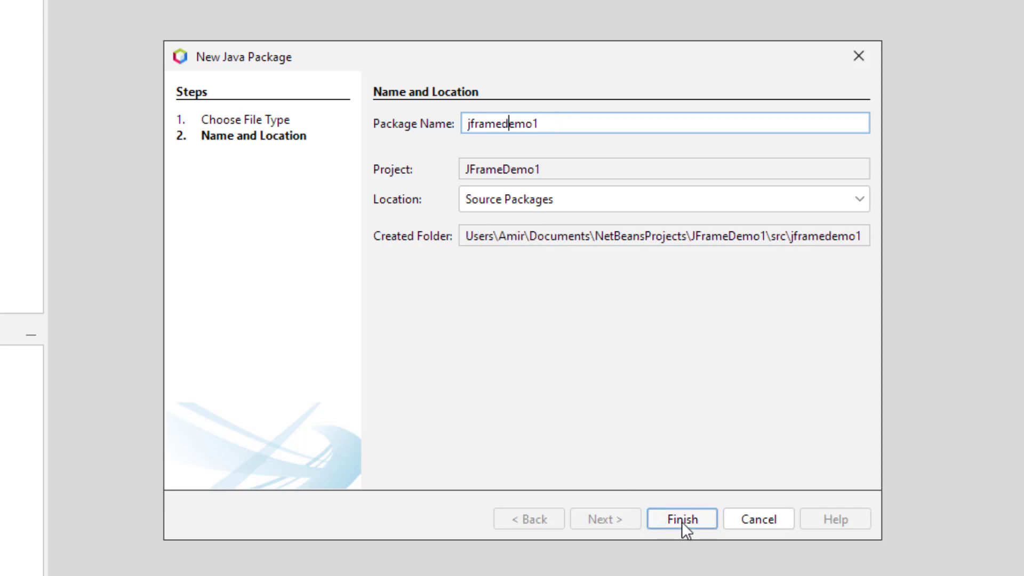
left_click(682, 518)
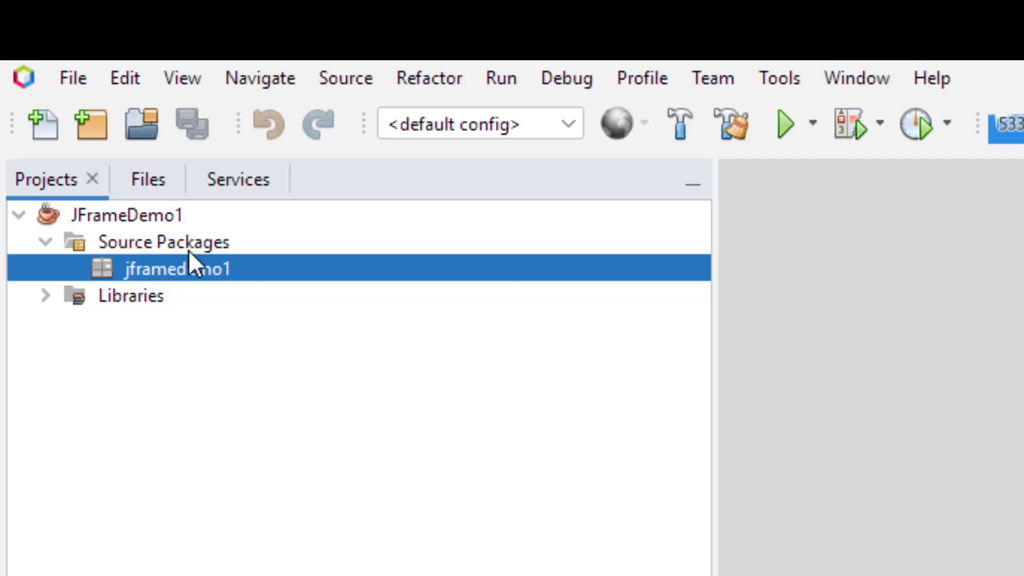
mouse_move(206, 281)
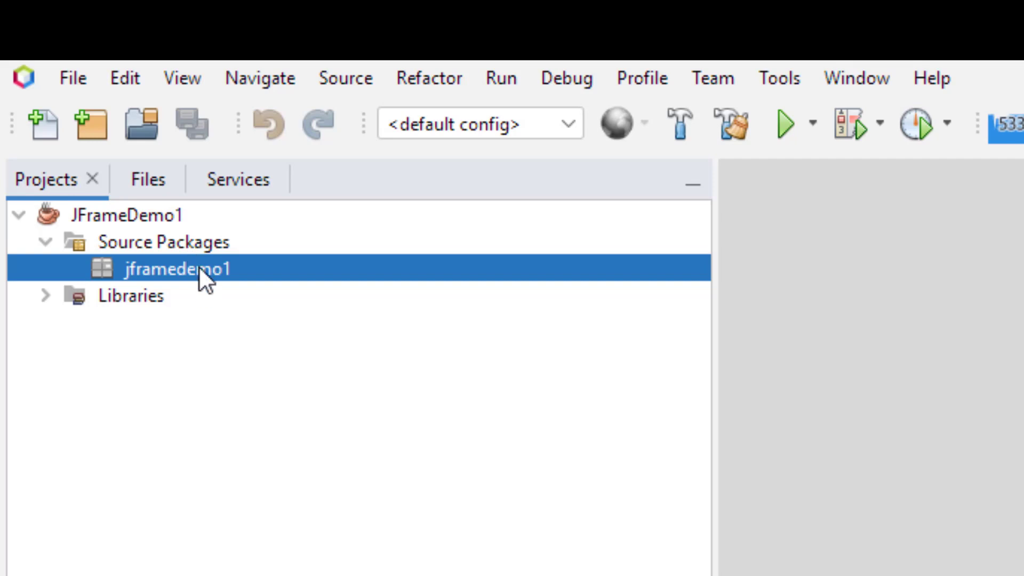
Create a JFrame form with class name JFrameDemo1 inside the jframedemo1 package.
right_click(179, 269)
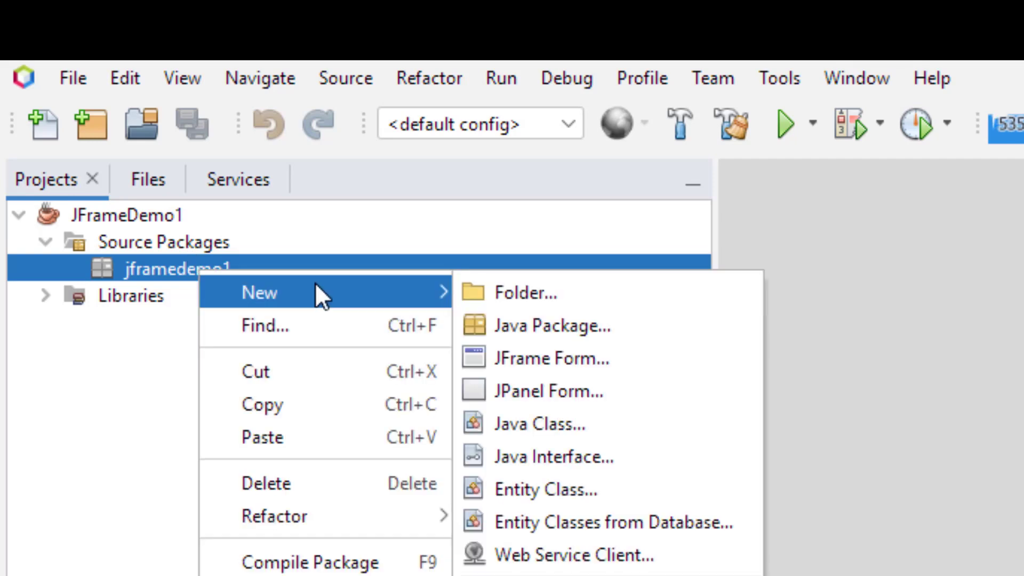
mouse_move(572, 359)
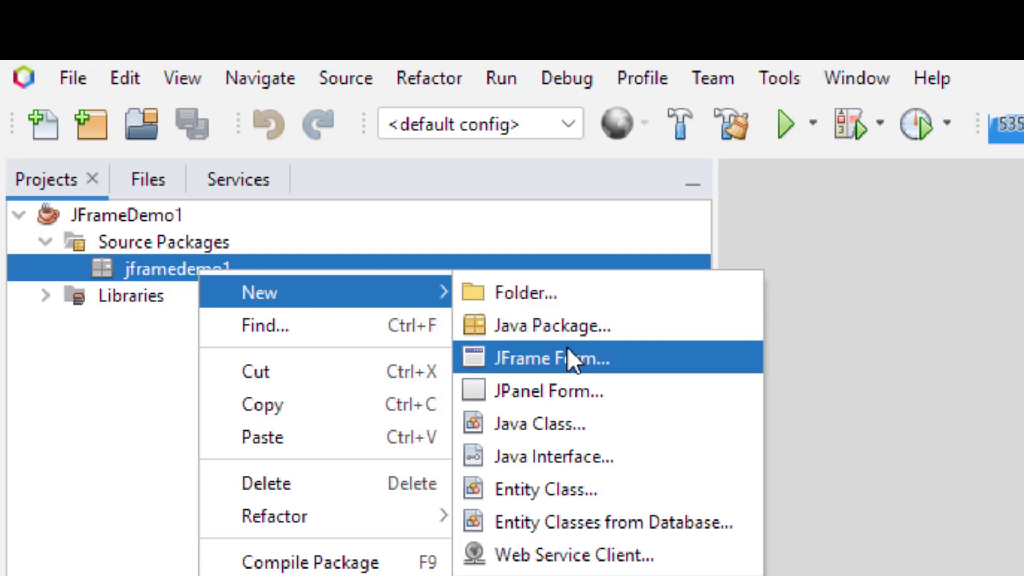
mouse_move(634, 370)
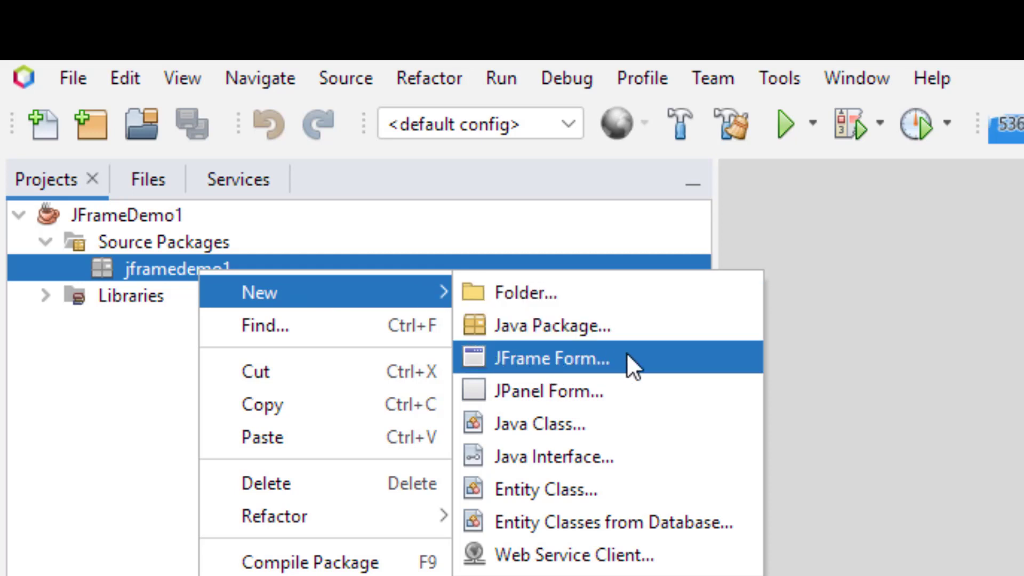
mouse_move(555, 376)
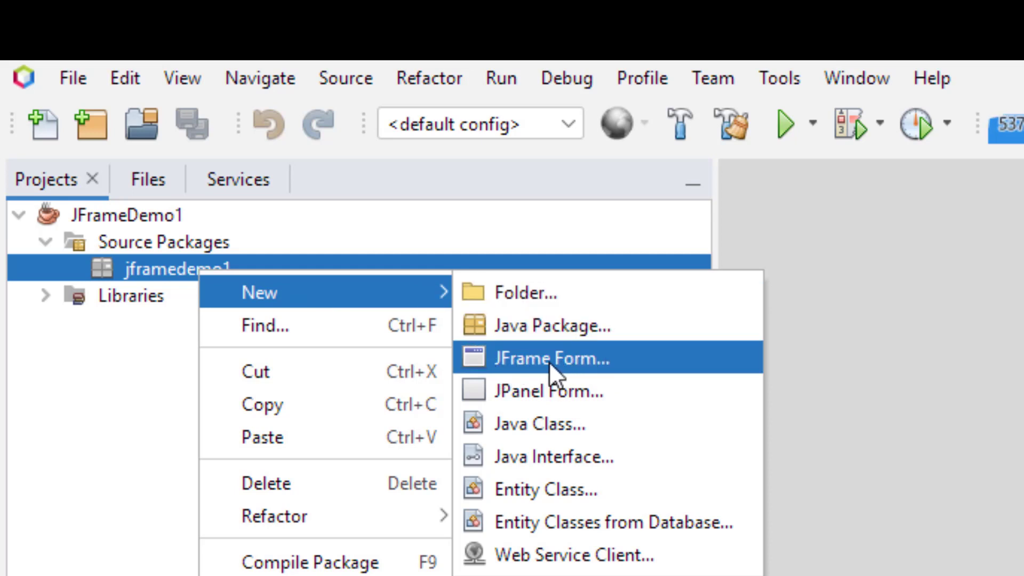
left_click(551, 358)
type("JFrameDemo1")
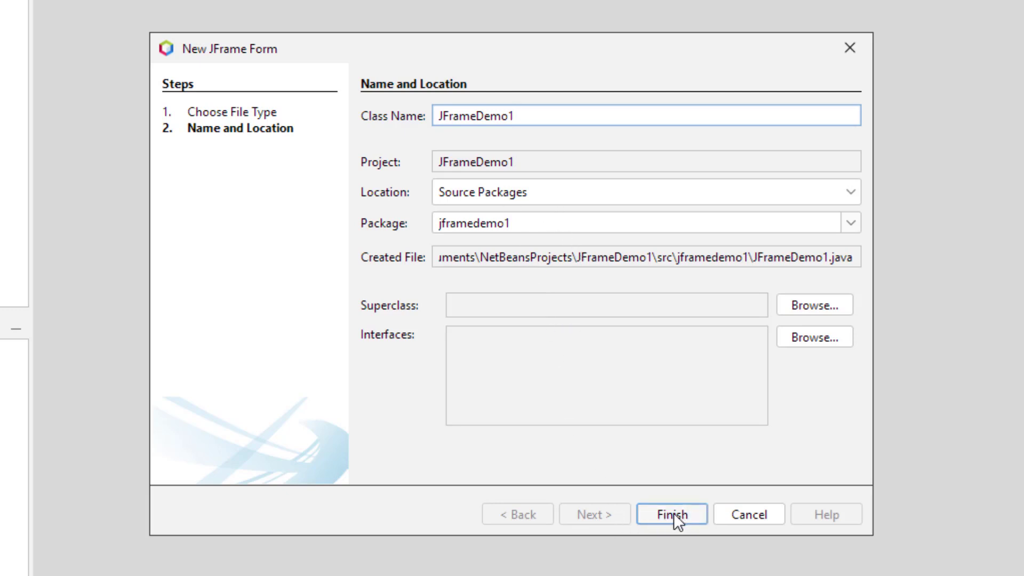
left_click(671, 515)
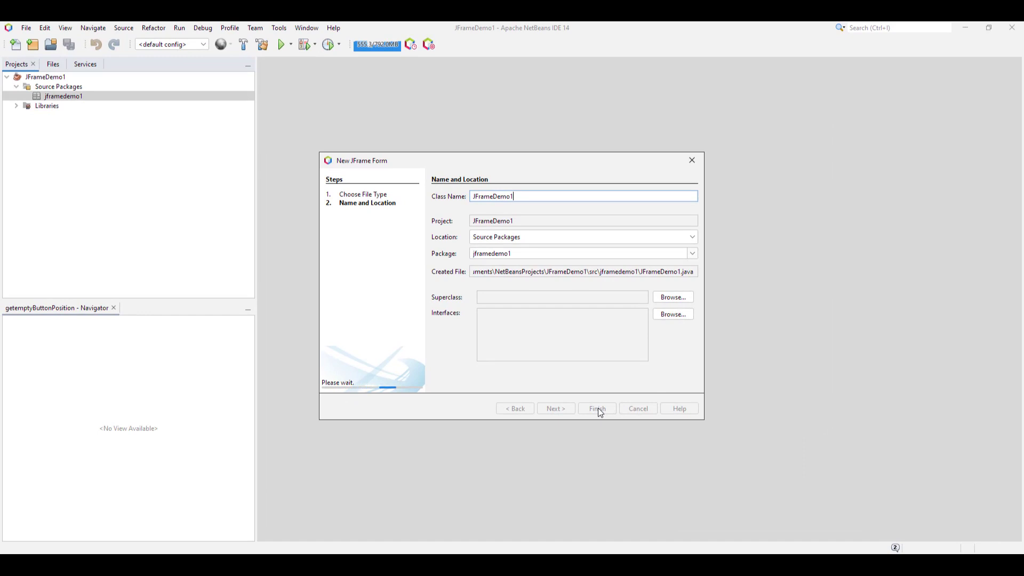
left_click(595, 409)
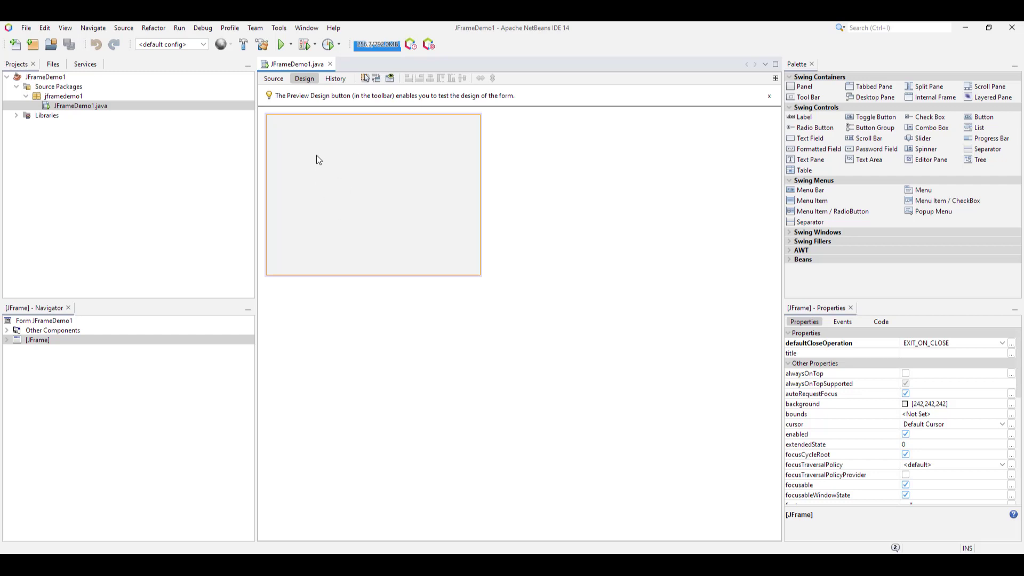
mouse_move(299, 188)
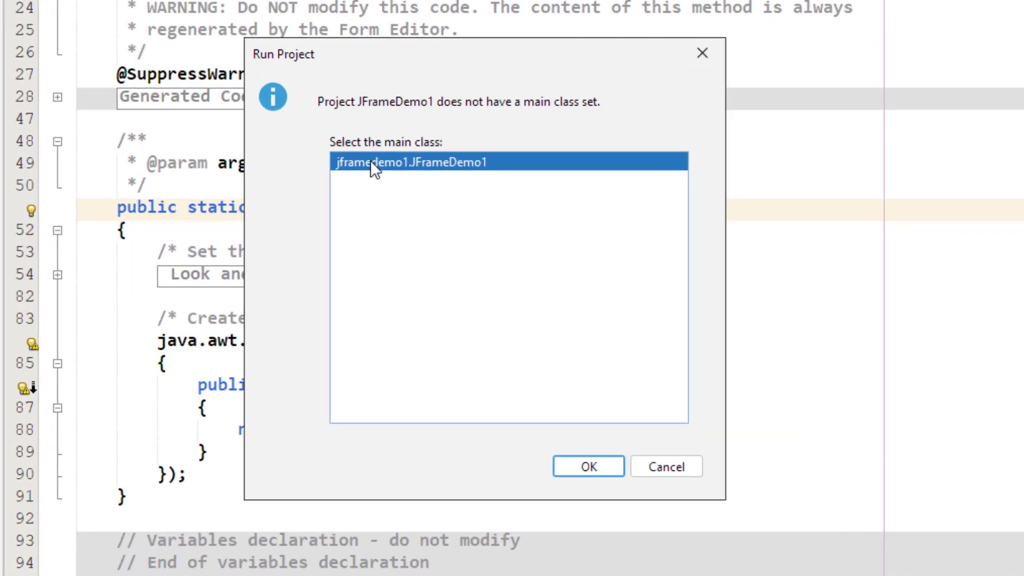
mouse_move(357, 167)
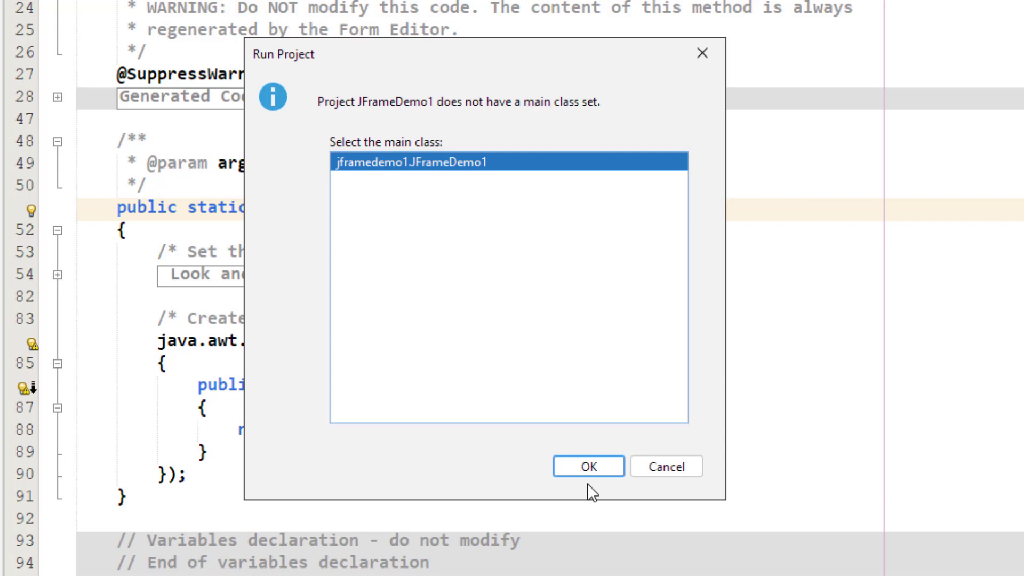
Confirm jframedemo1.JFrameDemo1 as main class so the project runs as an empty window.
left_click(586, 466)
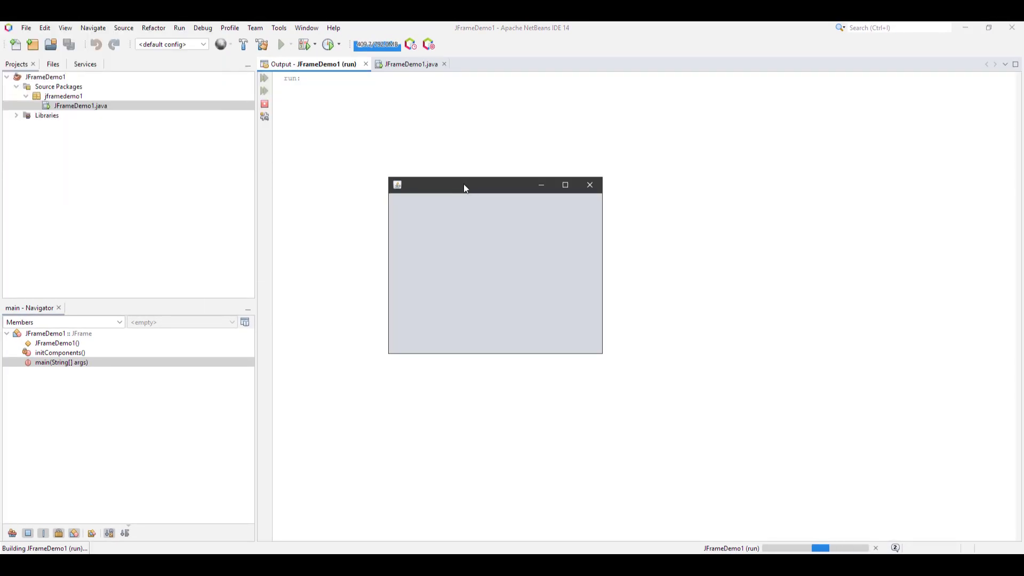
Move and close the running empty window, returning to the JFrameDemo1.java editor.
left_click_drag(466, 185, 444, 155)
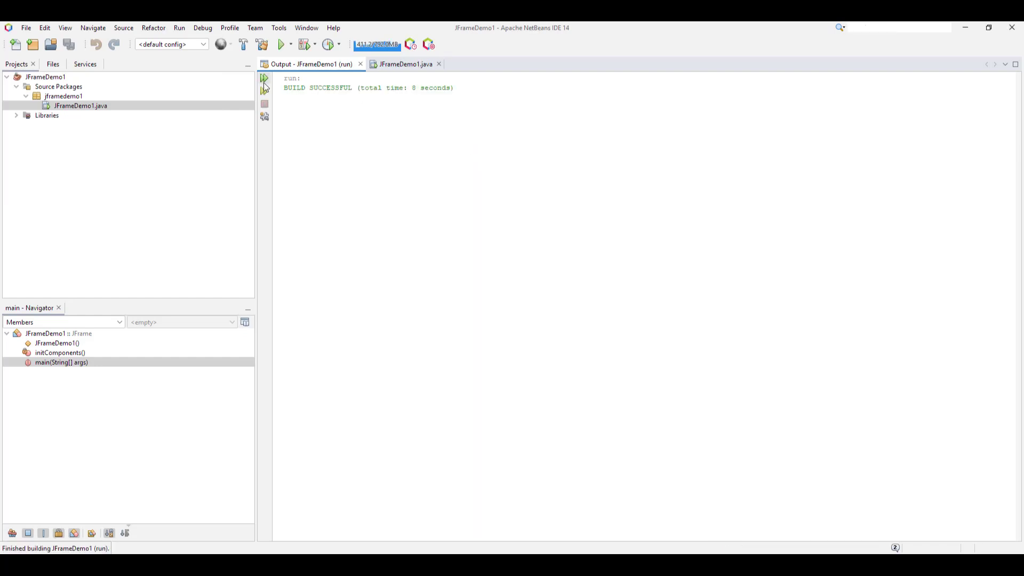
left_click(406, 64)
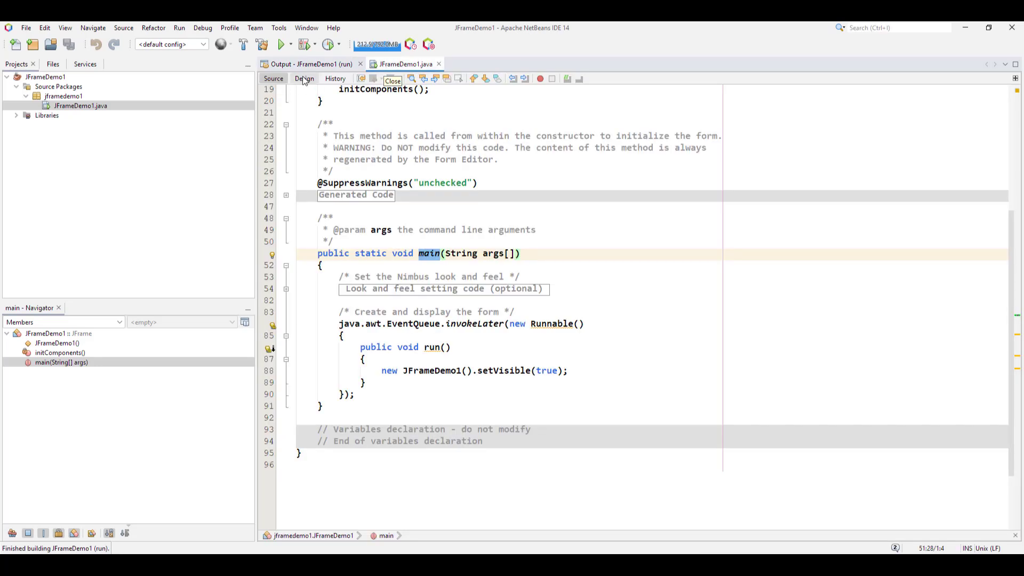
Switch JFrameDemo1.java between Design and Source views, ending on the full source.
left_click(305, 78)
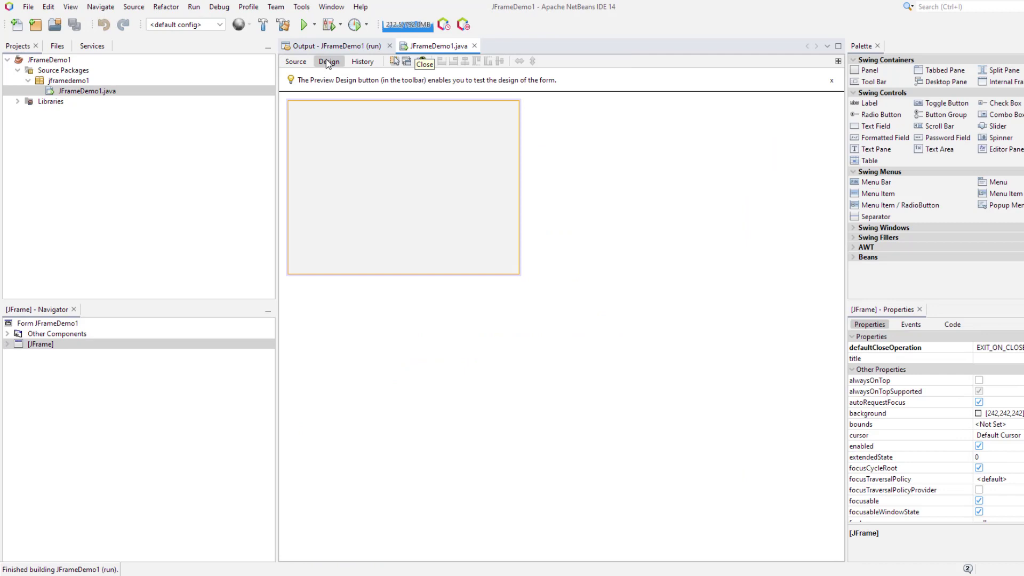
left_click(296, 61)
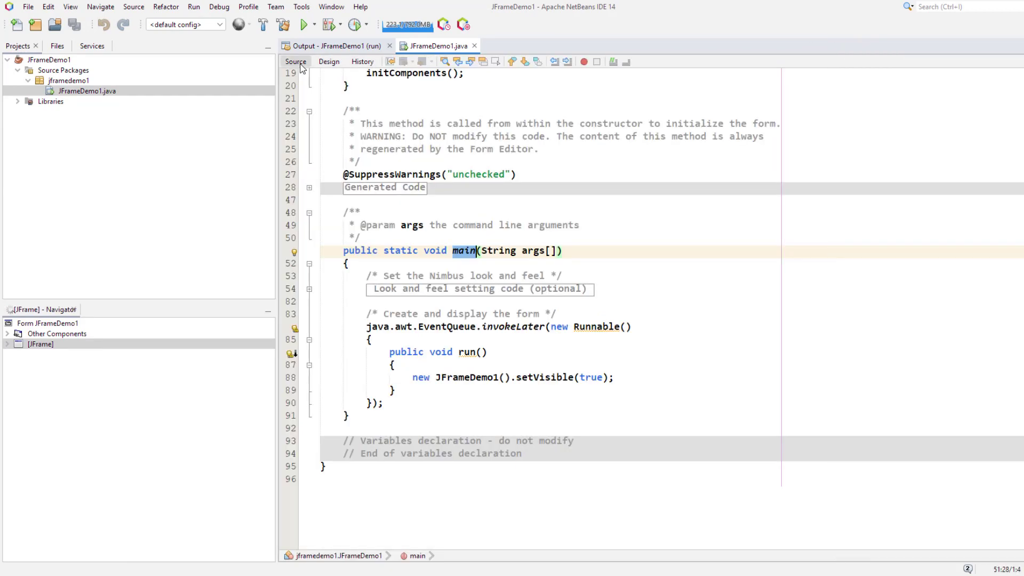
left_click(330, 61)
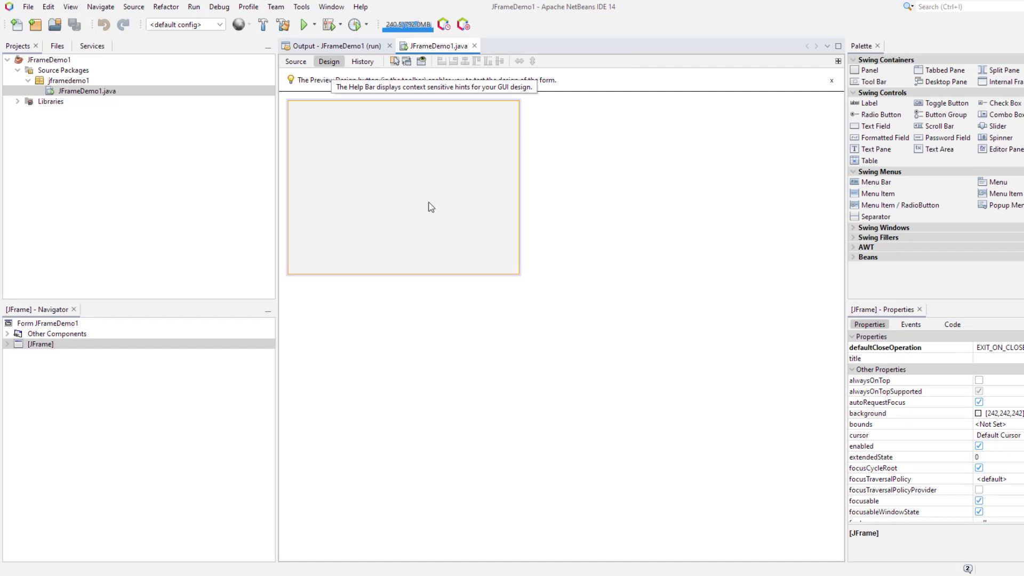
mouse_move(530, 282)
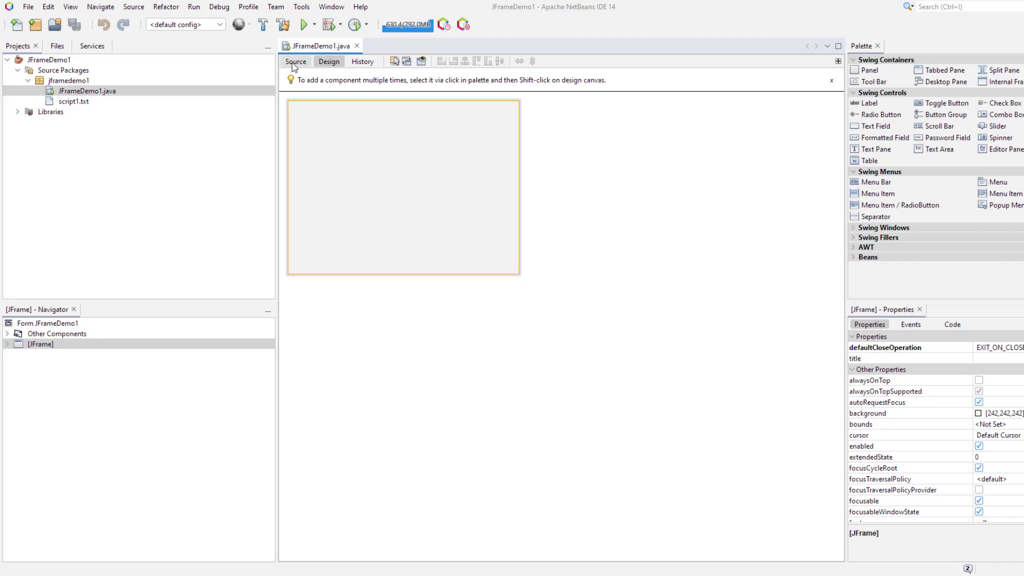
left_click(295, 62)
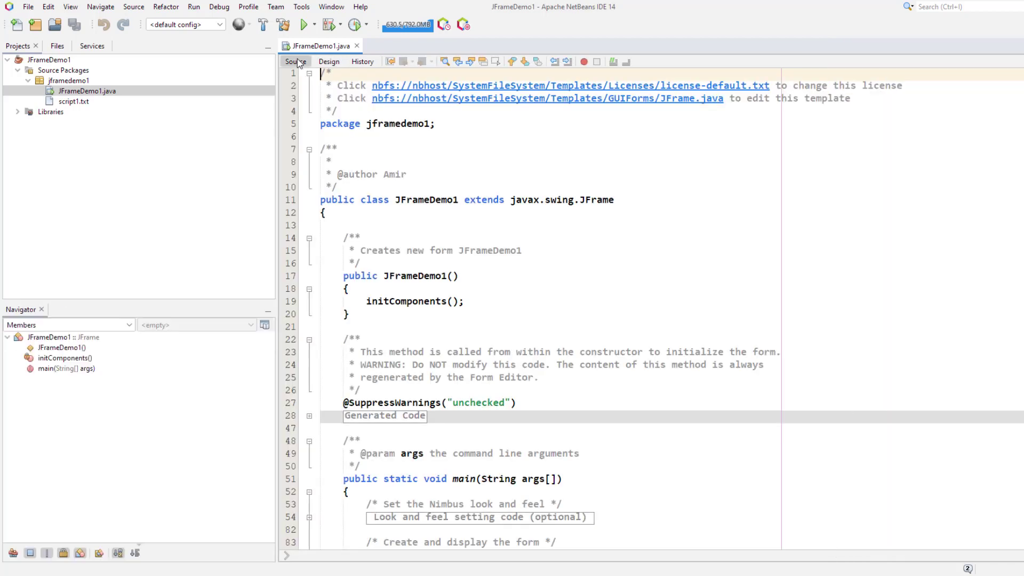